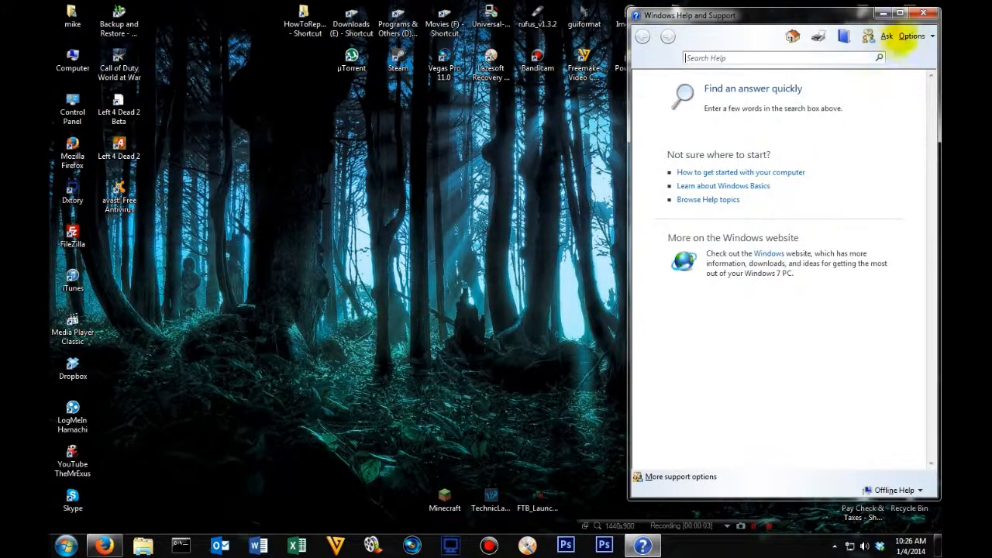
# Close Windows Help and Support so Firefox can be opened on google.com.
pyautogui.click(924, 14)
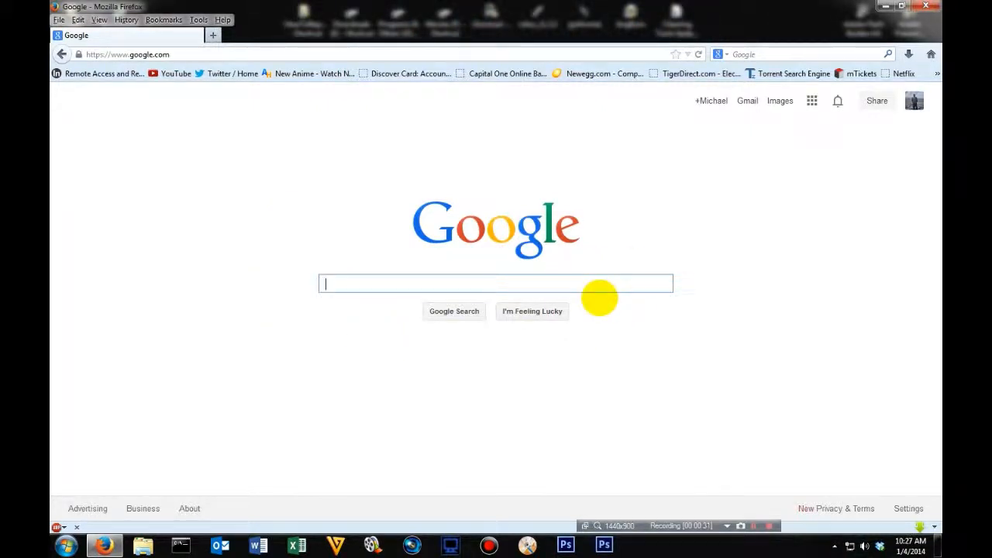
# Search Google for 'microsoft security essentials' via the autocomplete suggestion.
pyautogui.write('micr')
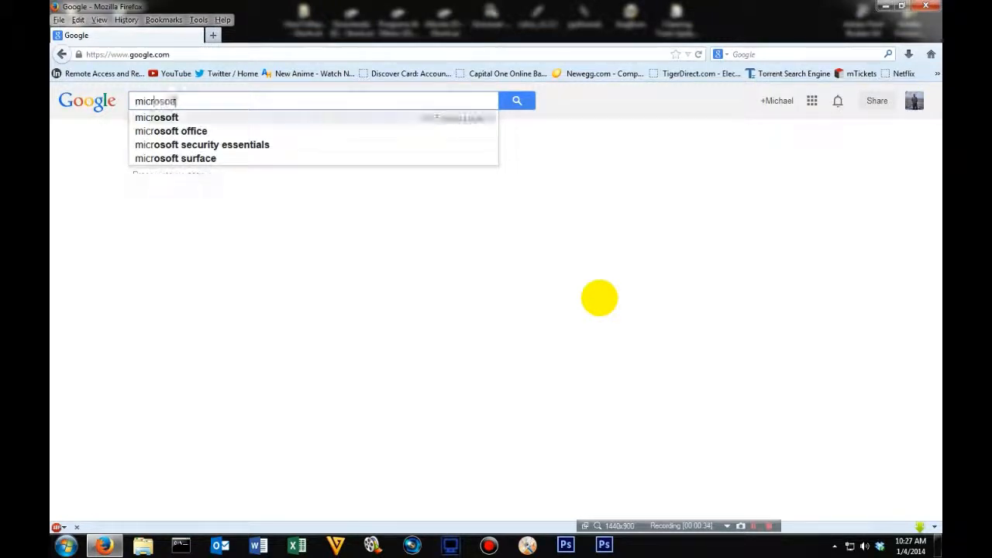
pyautogui.click(201, 144)
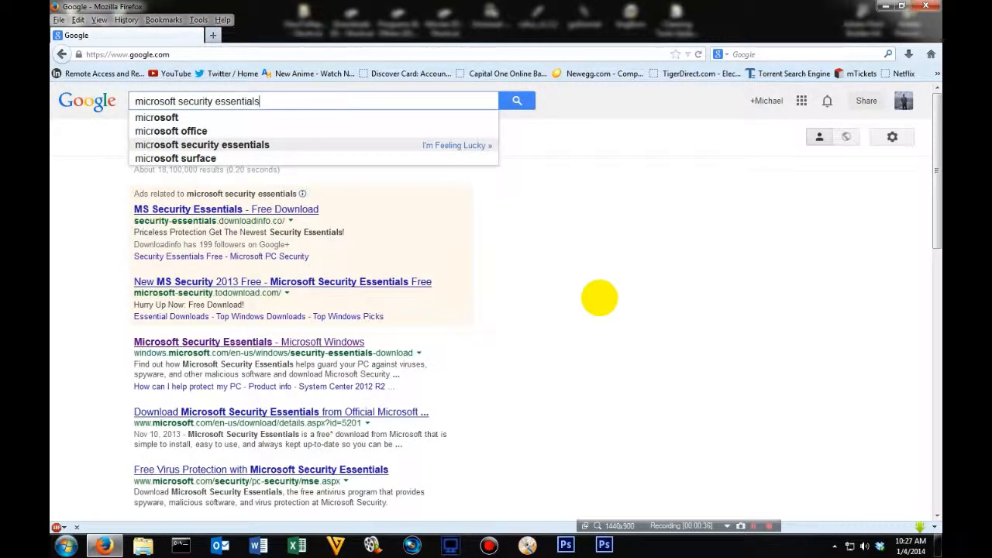
pyautogui.moveTo(201, 146)
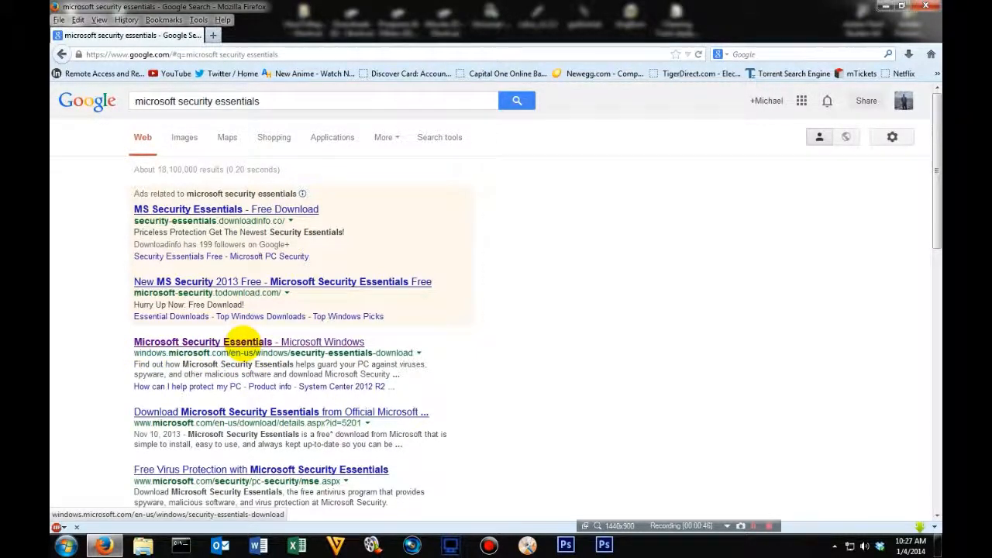
pyautogui.moveTo(310, 341)
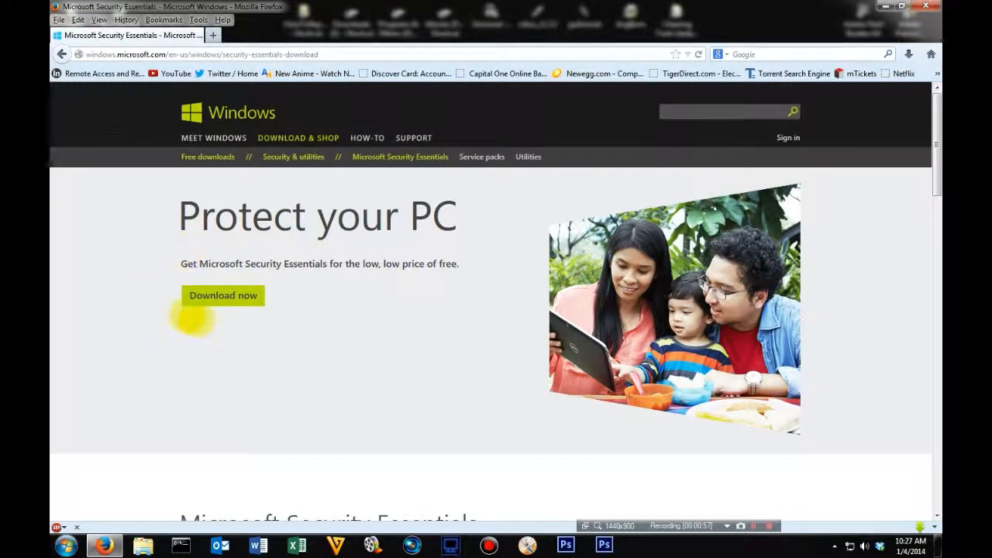
# Download the Security Essentials installer with Download now, saving the file to the computer.
pyautogui.scroll(-3)
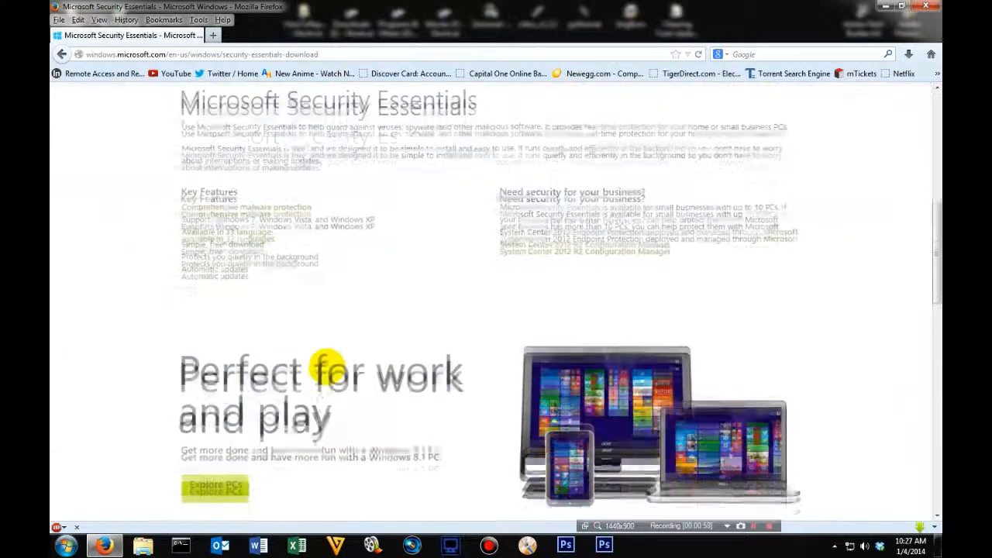
pyautogui.scroll(-3)
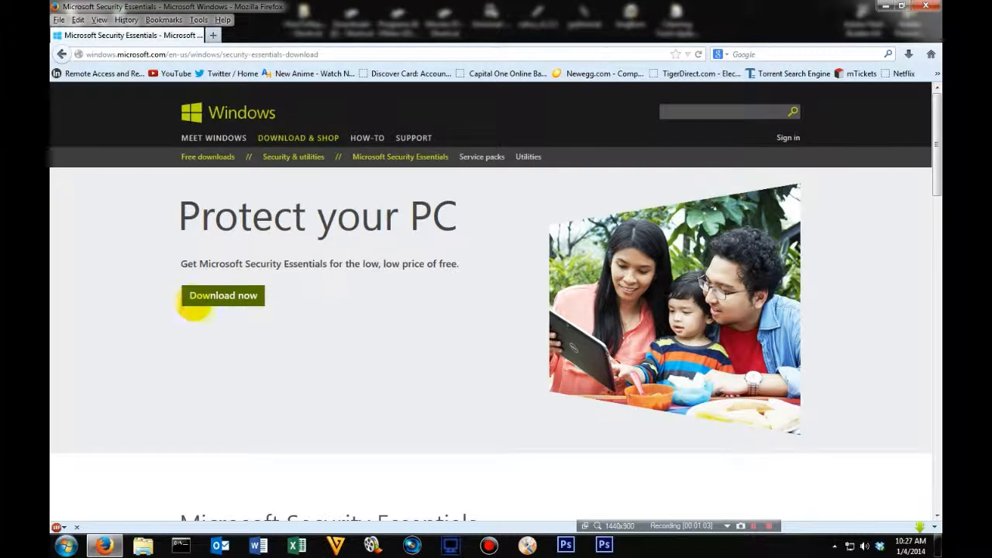
pyautogui.click(223, 295)
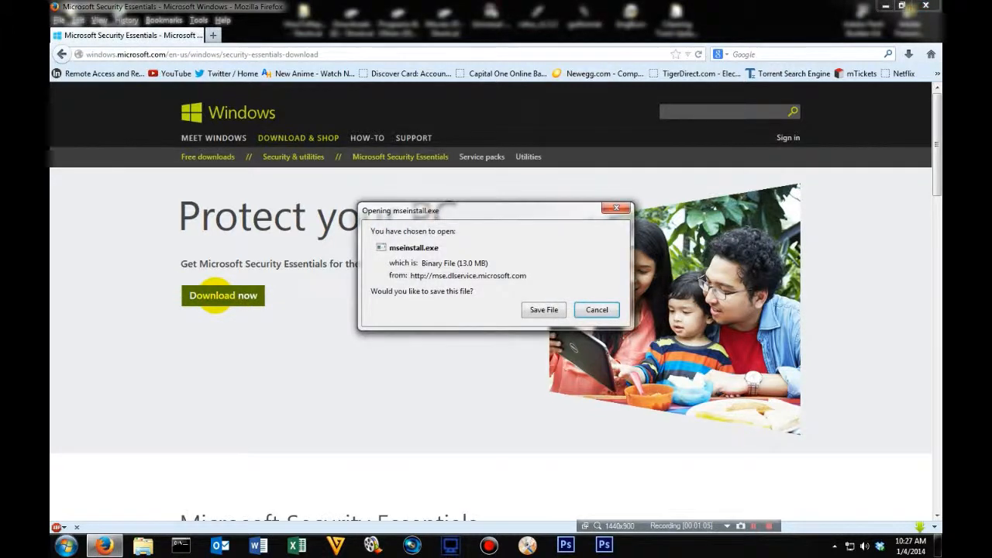
pyautogui.click(542, 310)
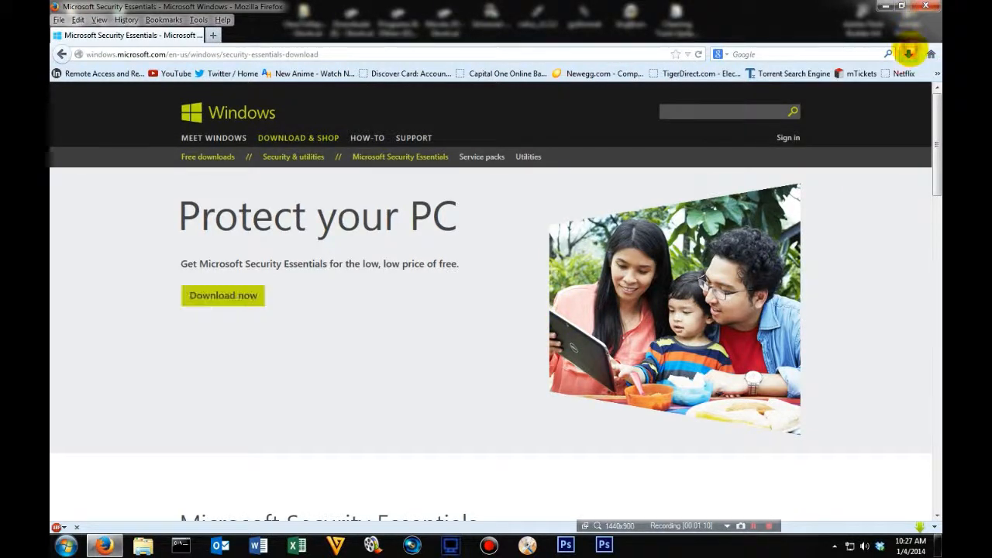
# Run mseinstall.exe from the Firefox Downloads panel.
pyautogui.click(908, 55)
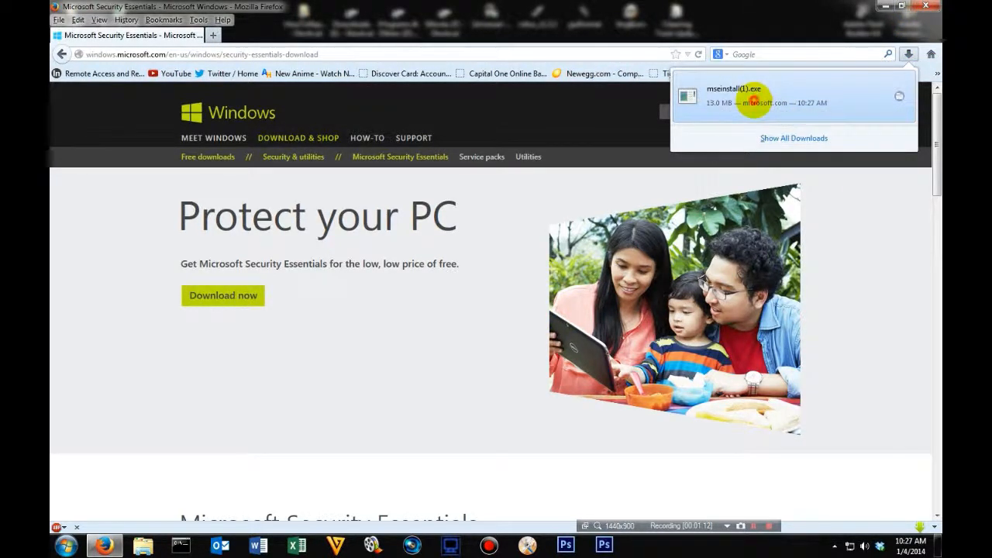
pyautogui.click(731, 95)
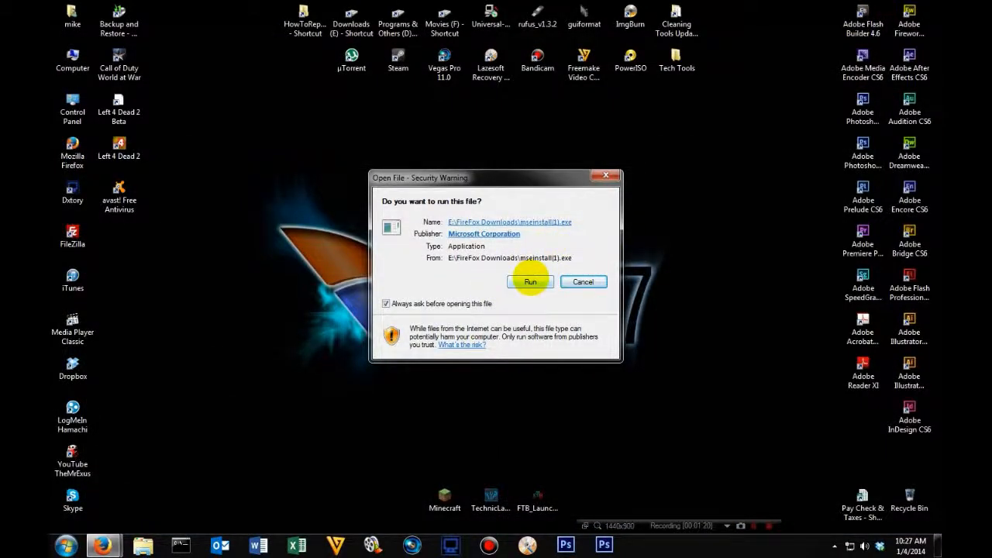
# Run the installer, pass the welcome page and accept the license terms.
pyautogui.click(530, 282)
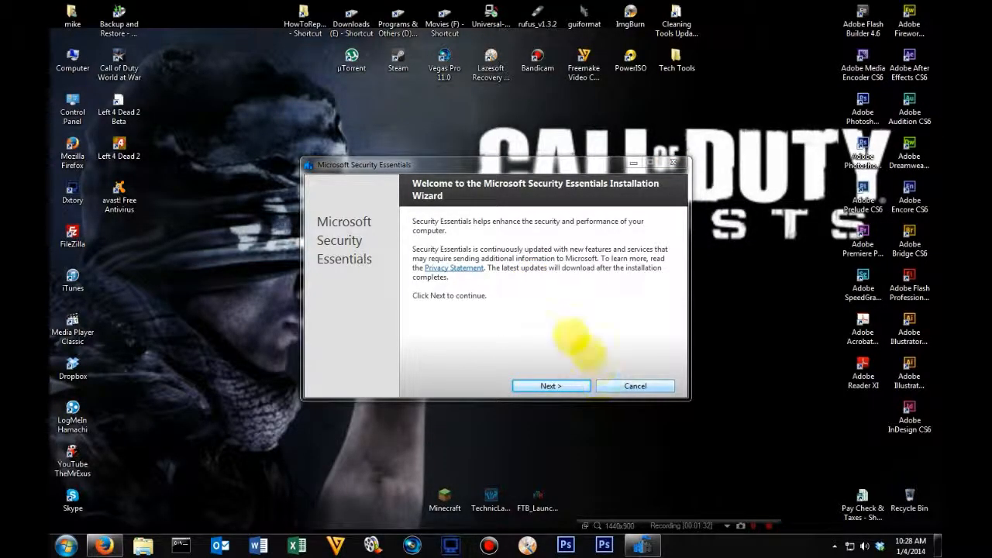
pyautogui.click(550, 386)
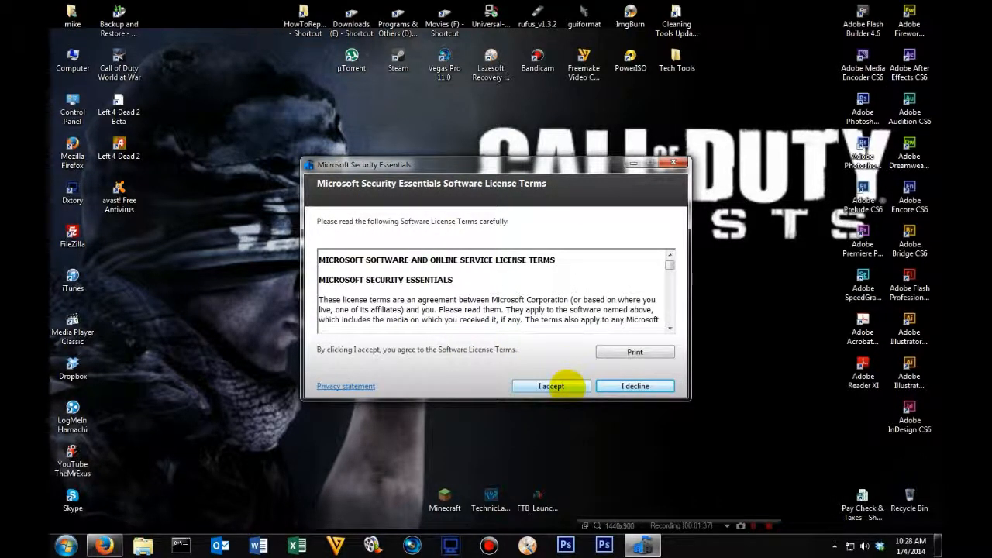
pyautogui.click(552, 385)
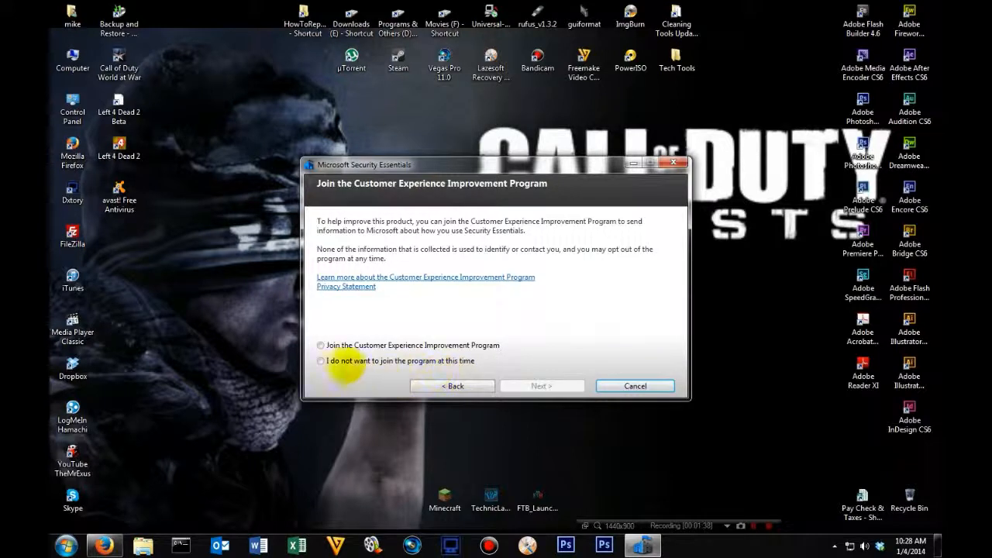
# Decline the improvement program, disable automatic sample submission and reach the ready-to-install page.
pyautogui.click(319, 360)
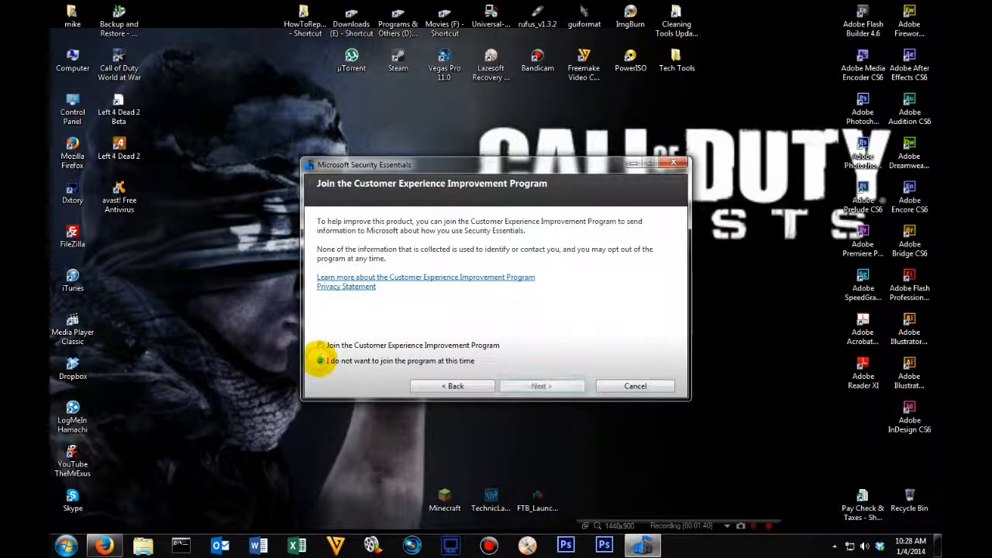
pyautogui.click(319, 360)
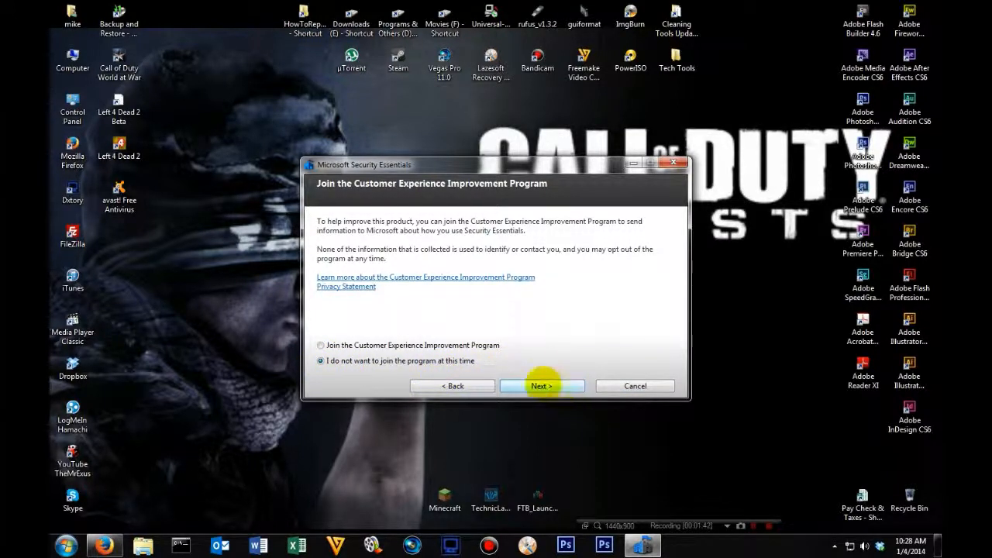
pyautogui.click(540, 386)
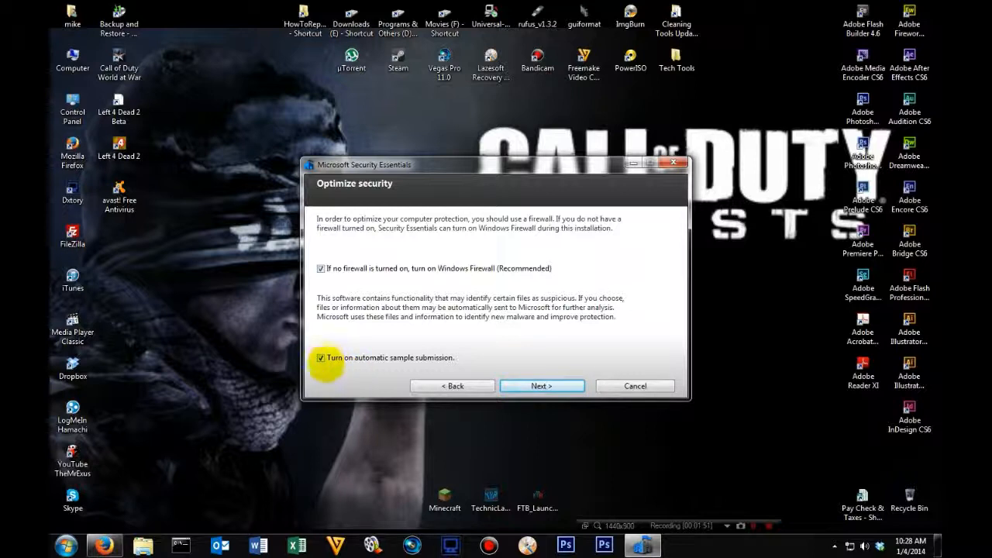
pyautogui.click(319, 356)
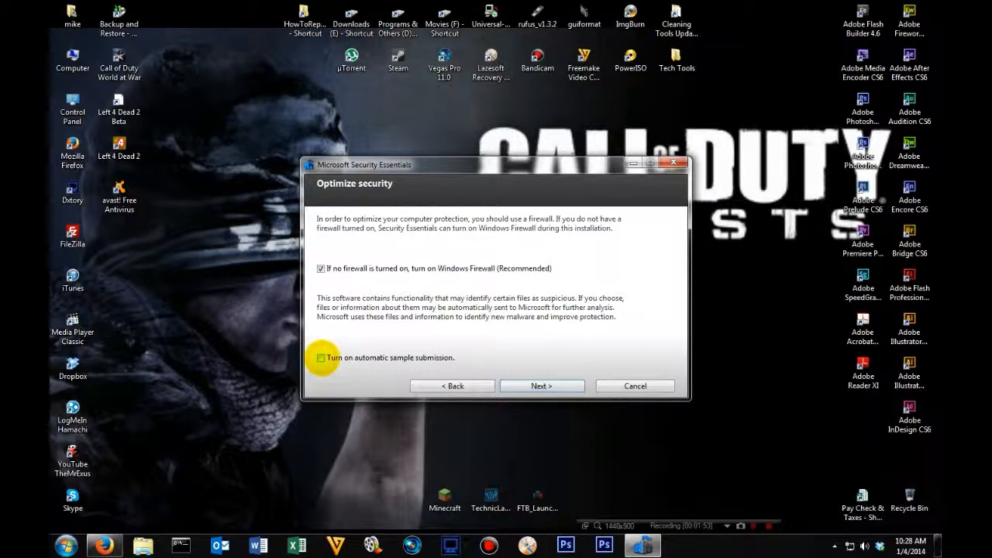
pyautogui.click(541, 385)
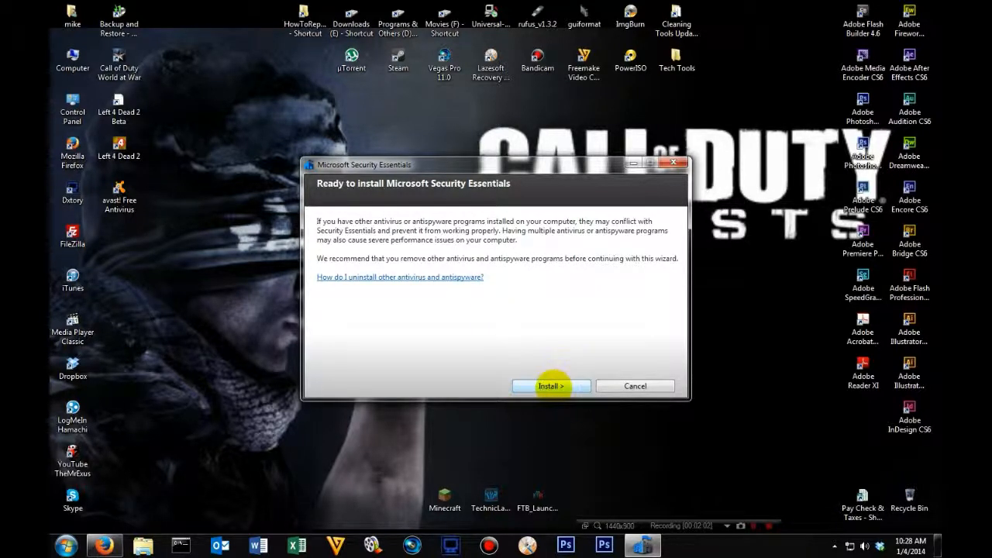
# Install Security Essentials through to the completion page with the post-update scan ticked.
pyautogui.click(550, 386)
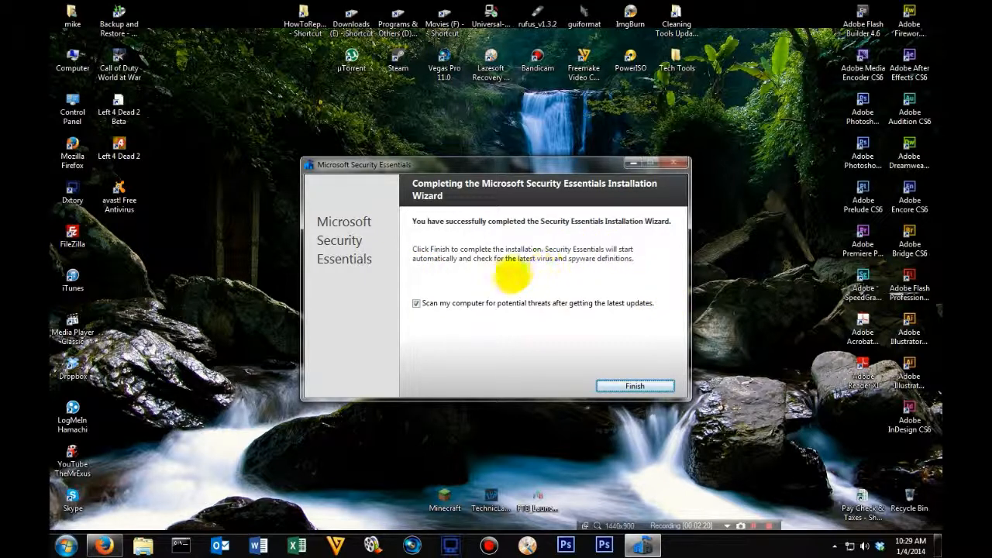
pyautogui.moveTo(628, 318)
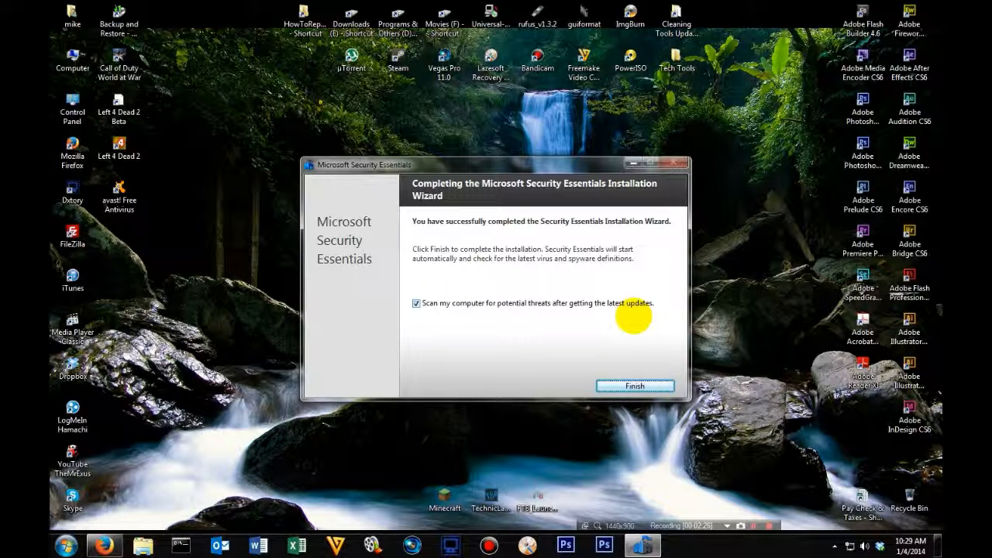
pyautogui.moveTo(496, 364)
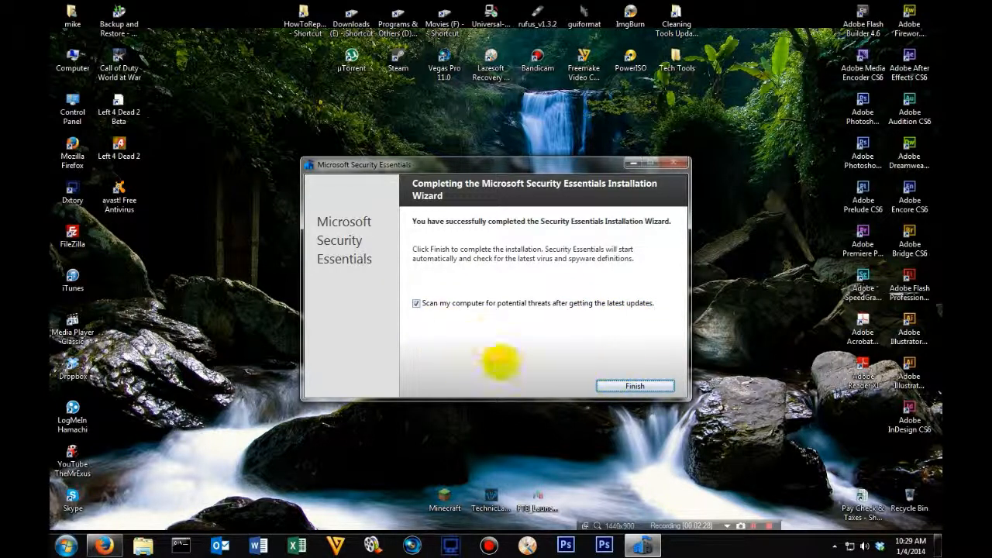
# Finish setup and let the first quick scan run to completion with no threats found.
pyautogui.click(635, 384)
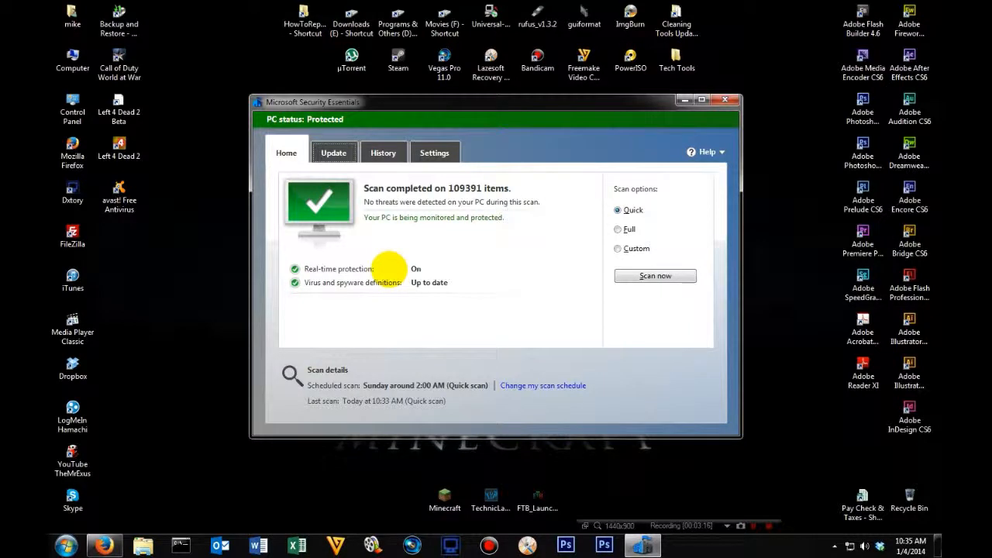
pyautogui.moveTo(375, 391)
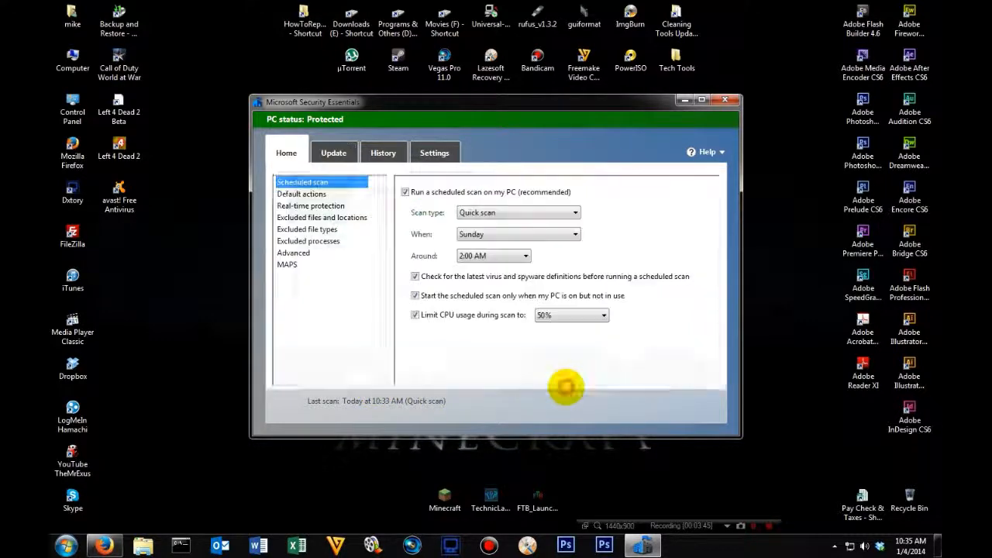
# Confirm the Sunday 2:00 AM scheduled Quick scan at 50% CPU, then return to Home status.
pyautogui.click(434, 152)
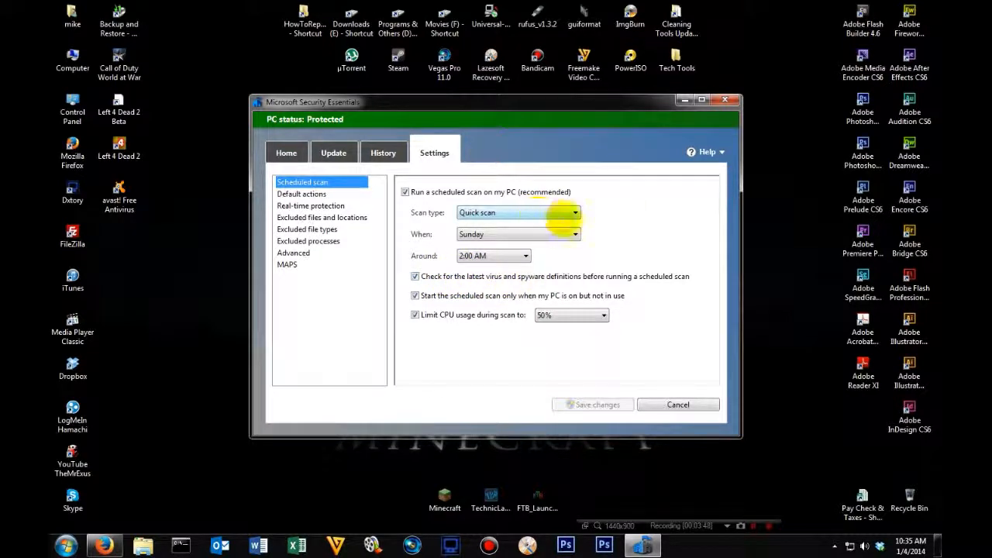
pyautogui.click(575, 213)
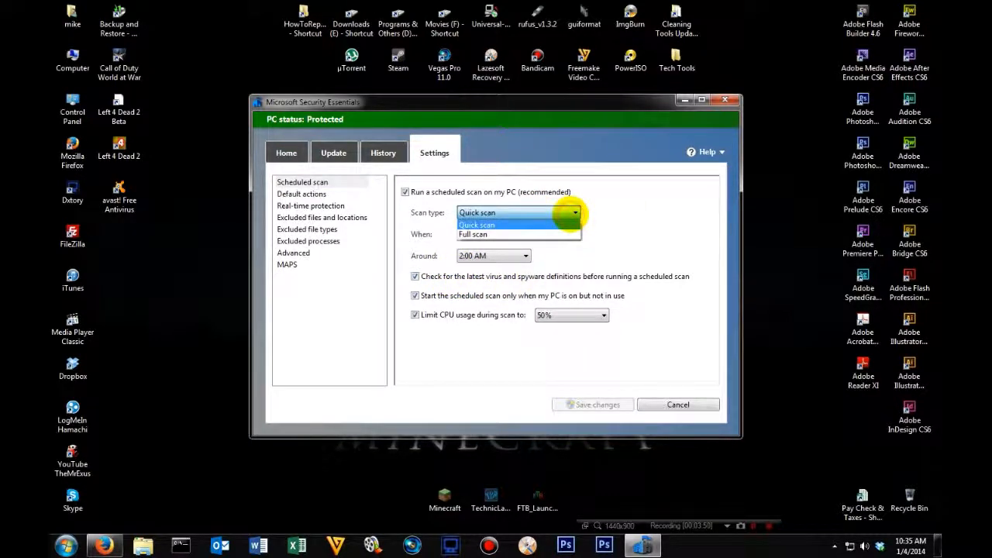
pyautogui.click(573, 234)
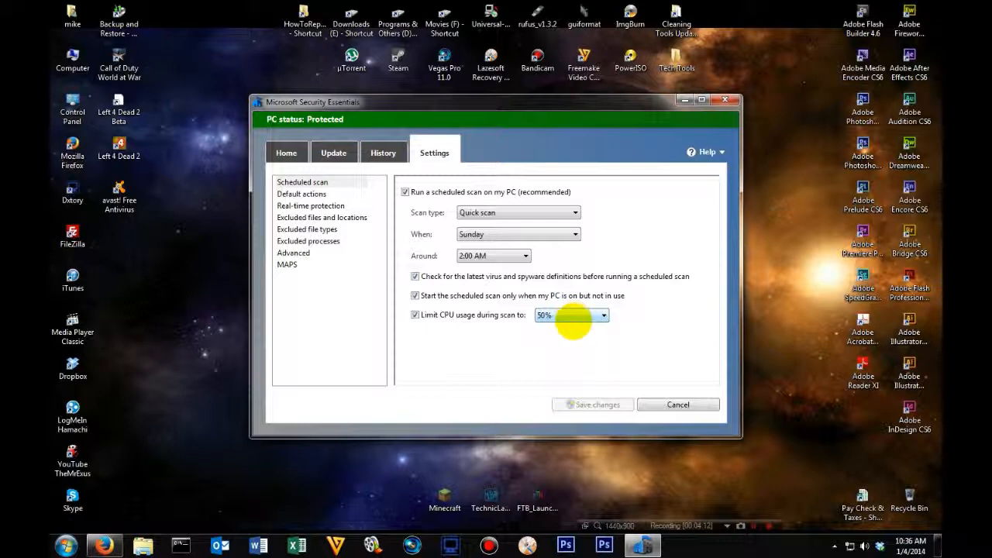
pyautogui.click(285, 152)
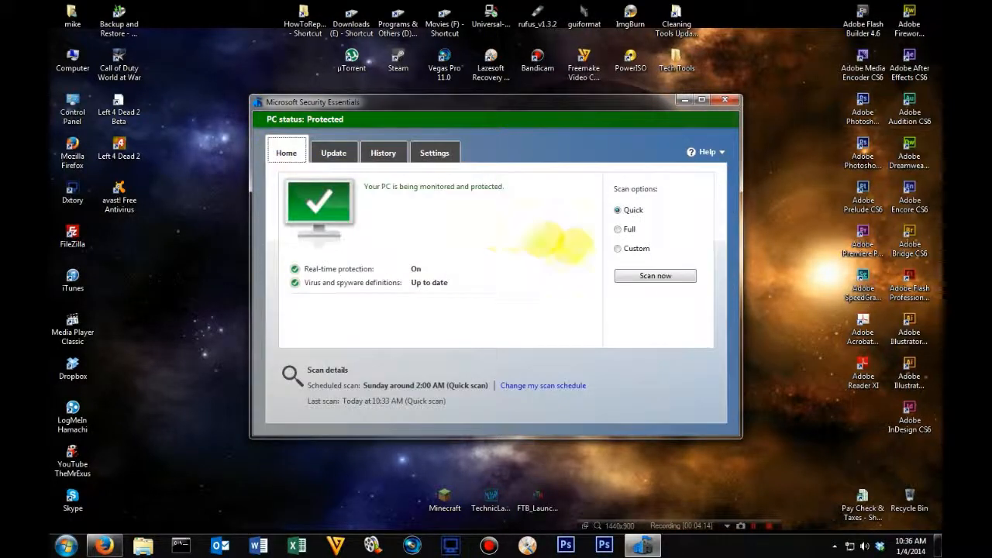